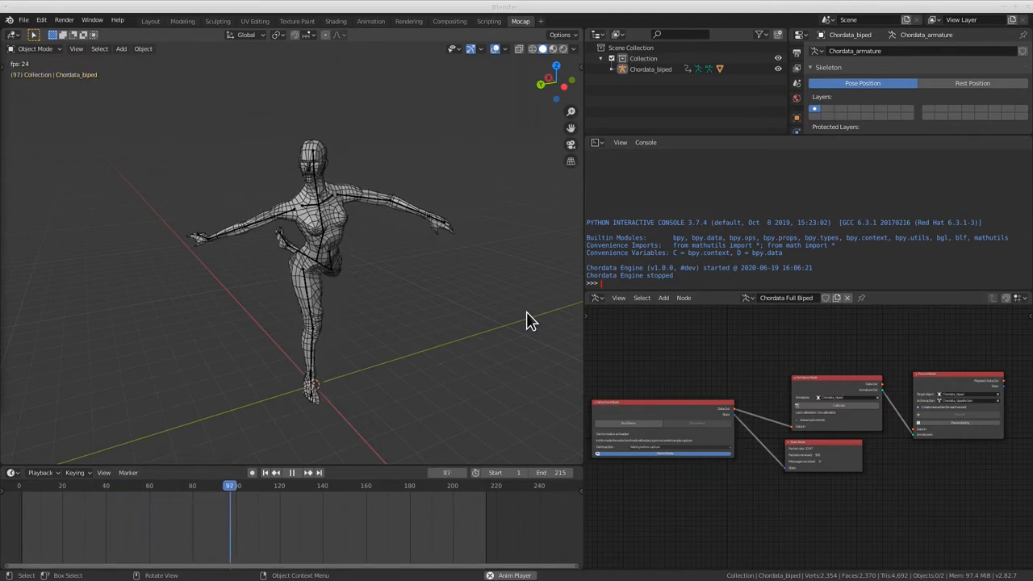
Start playback of the recorded take from the Record Node, then pause it at frame 178
left_click(292, 472)
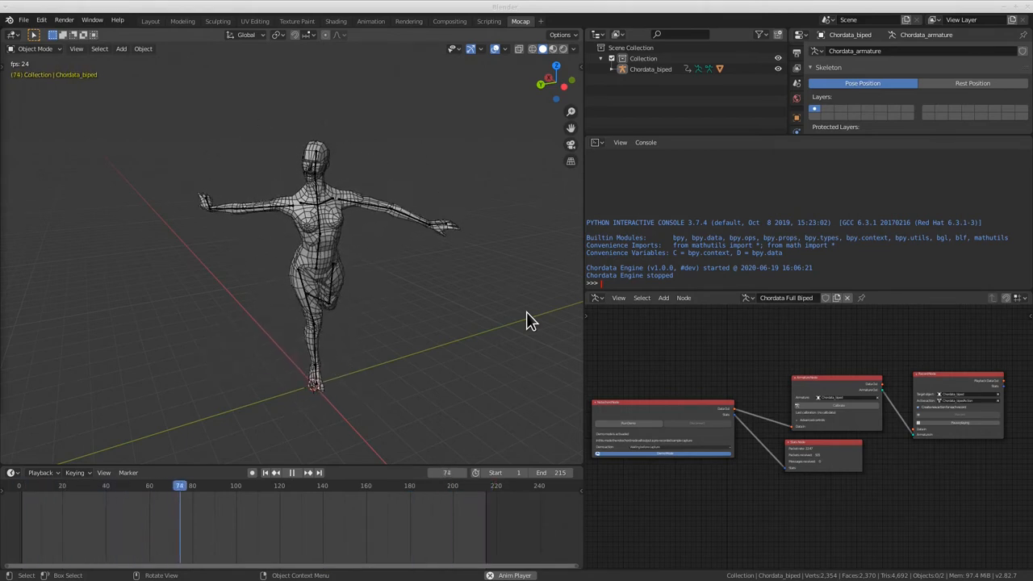
left_click(296, 472)
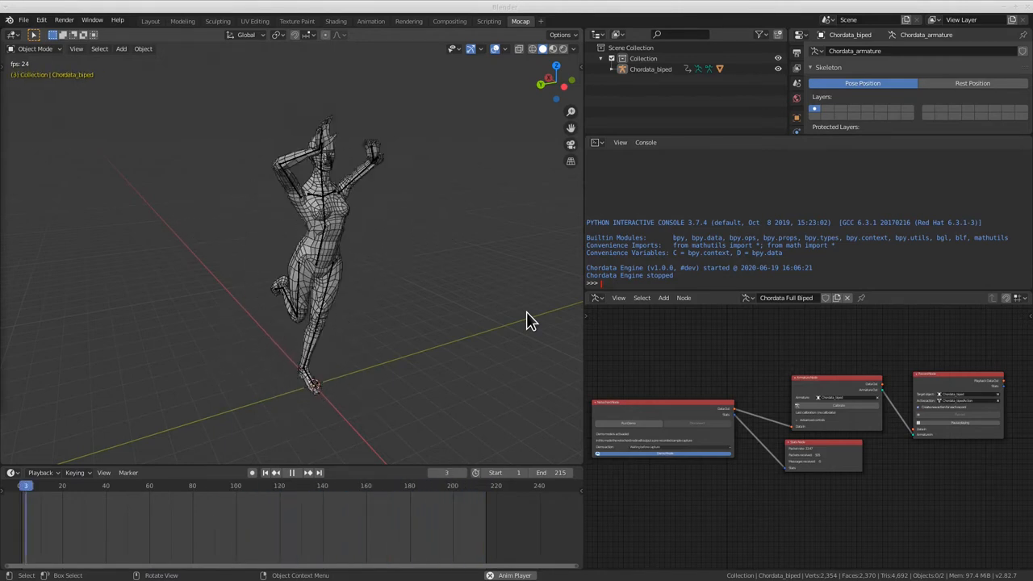
left_click(291, 473)
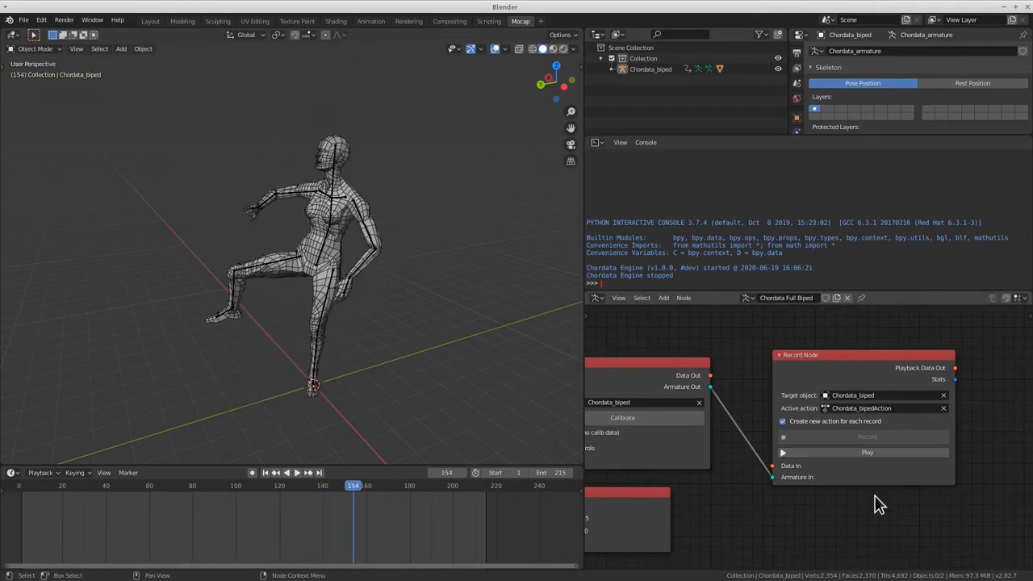
left_click(866, 452)
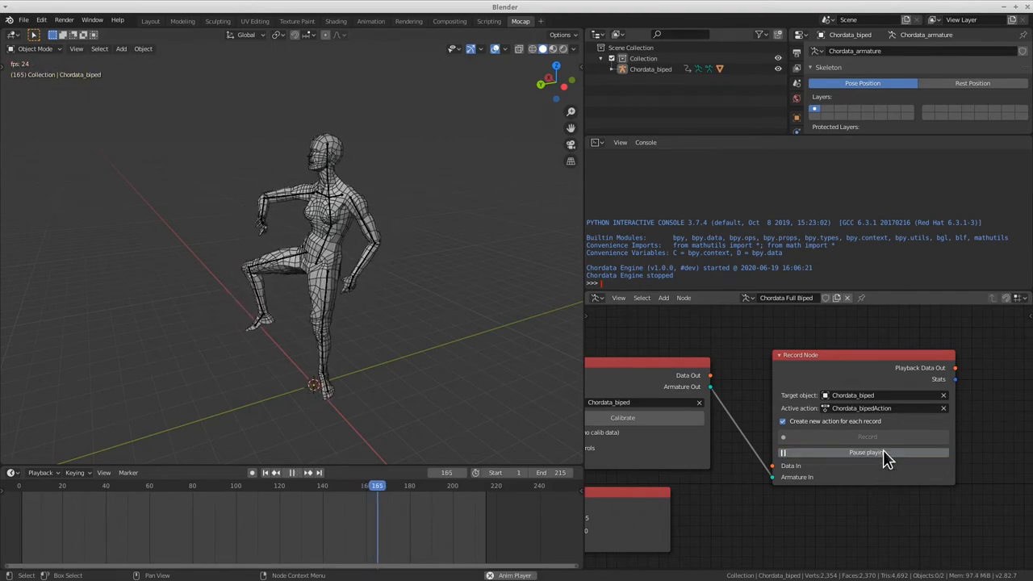
left_click(866, 452)
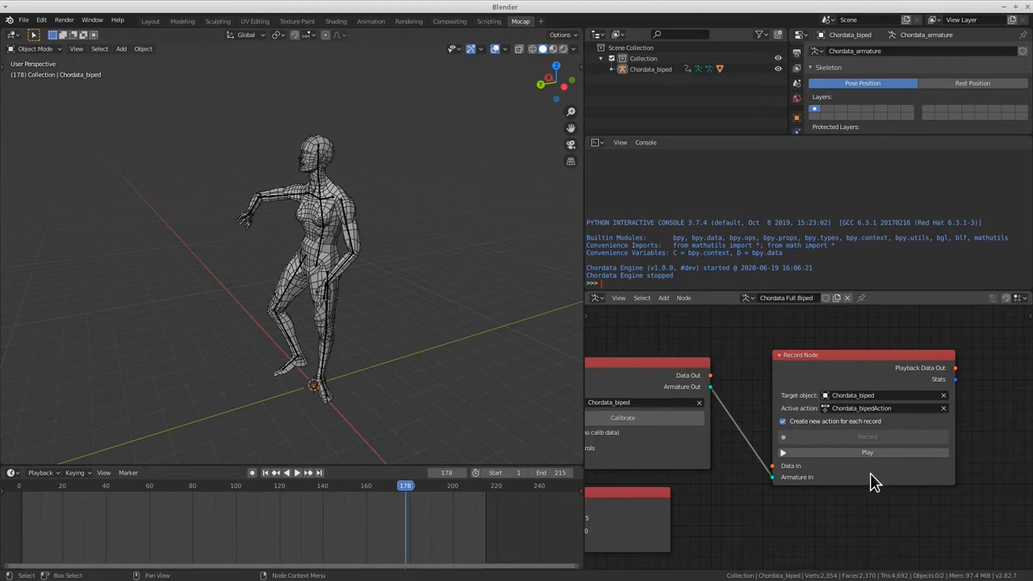
mouse_move(839, 531)
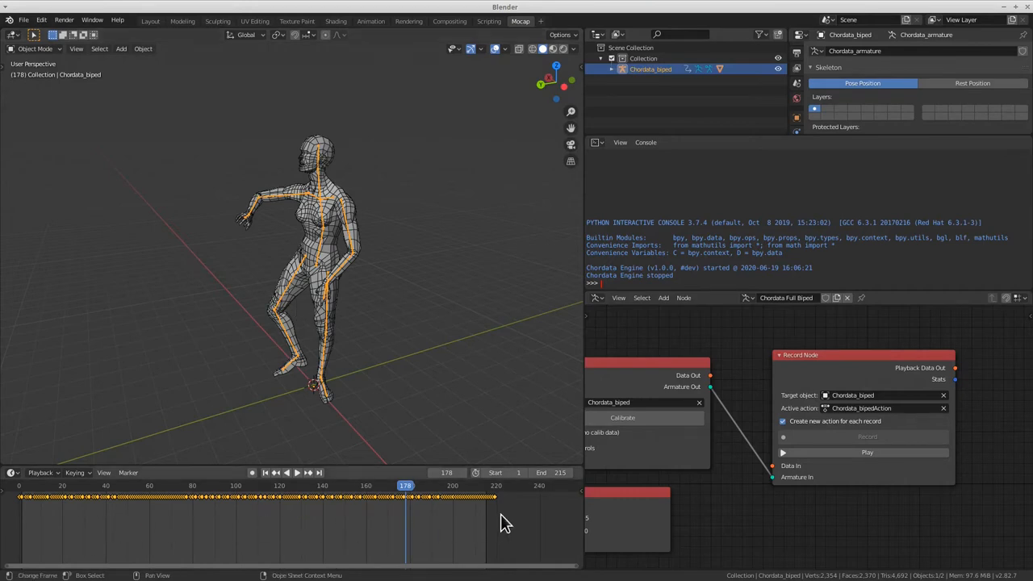
mouse_move(416, 516)
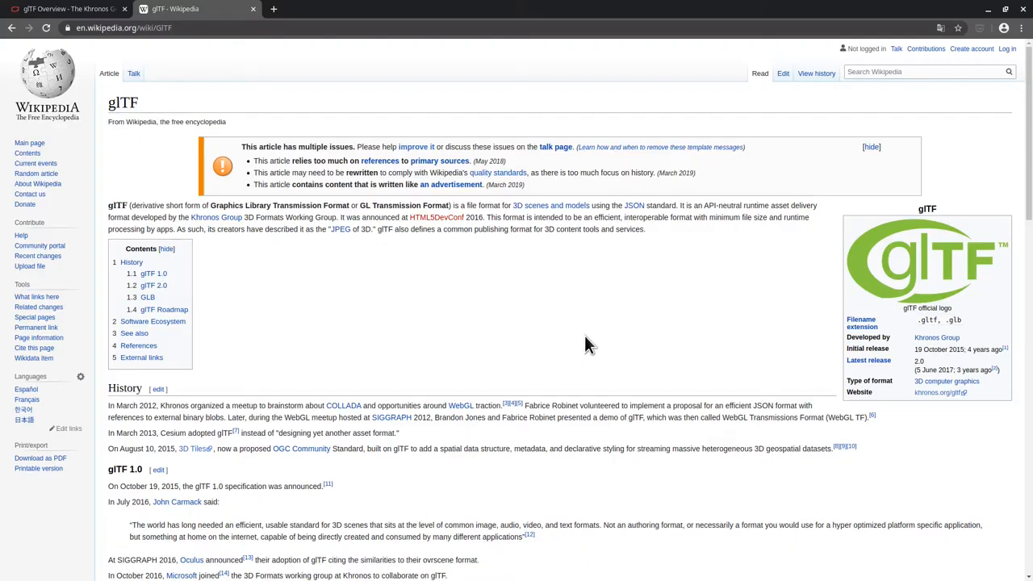
mouse_move(596, 341)
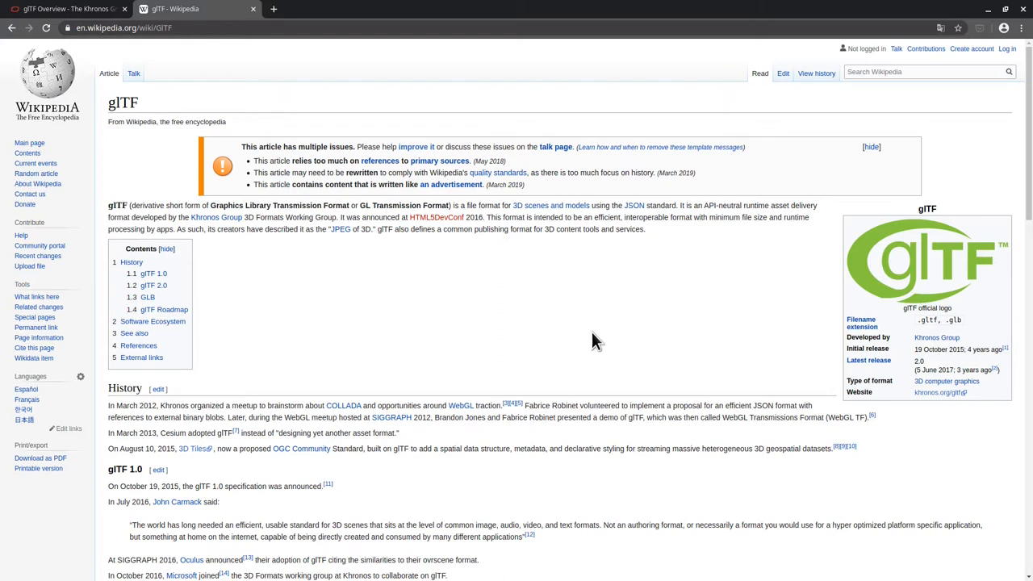
mouse_move(584, 333)
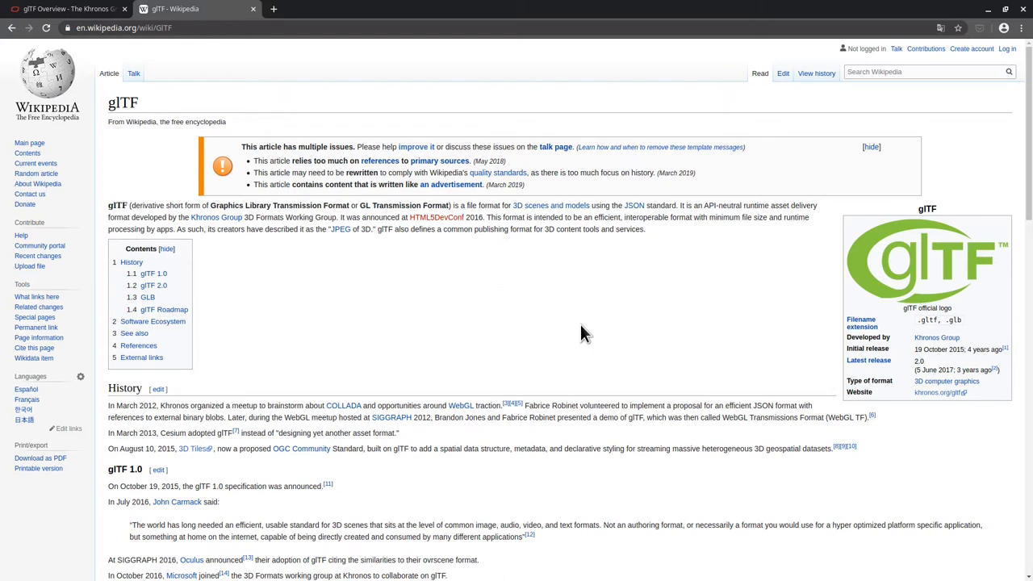
mouse_move(339, 239)
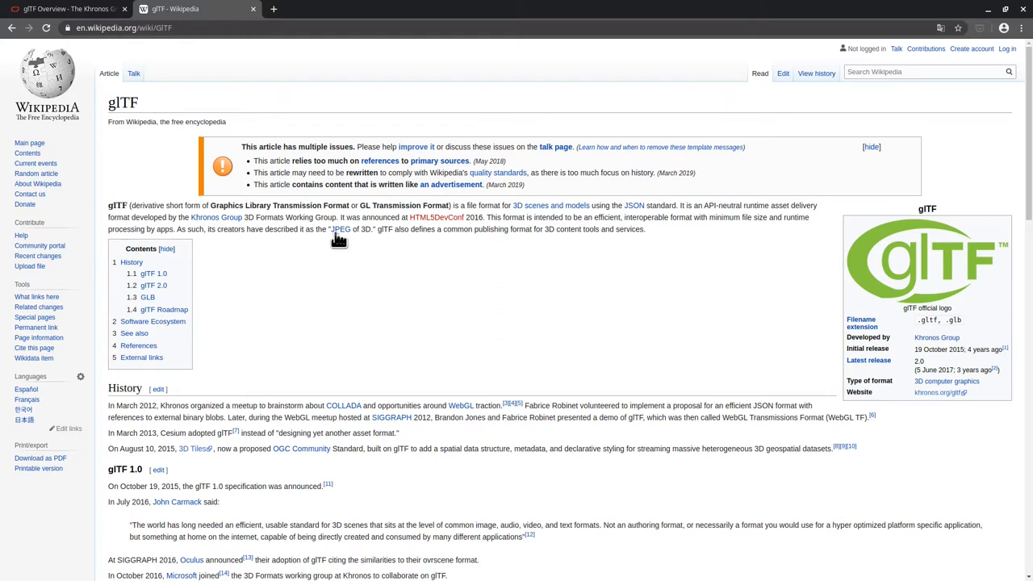
mouse_move(350, 252)
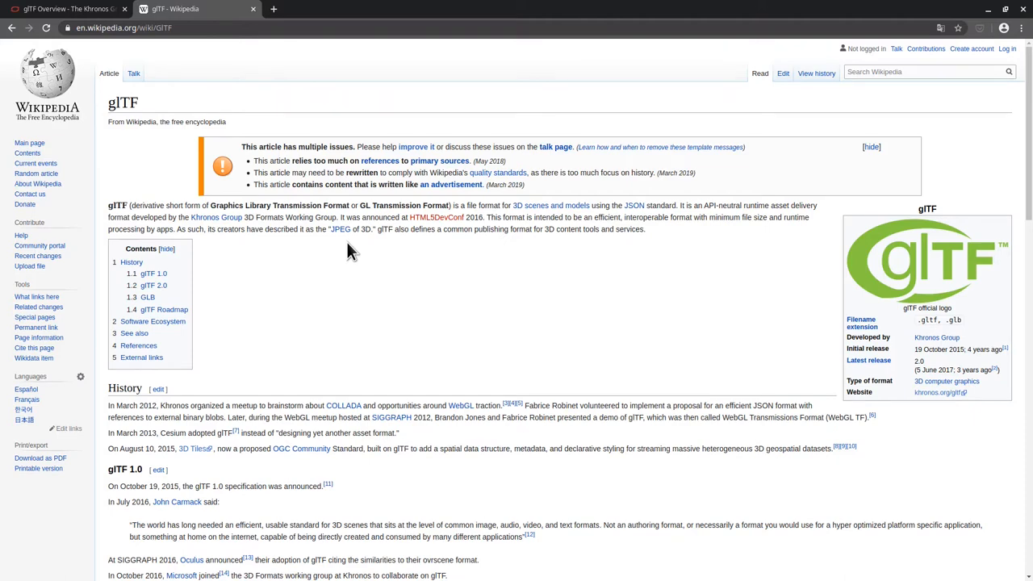
Switch to the browser tab showing Wikipedia's glTF article
left_click(73, 8)
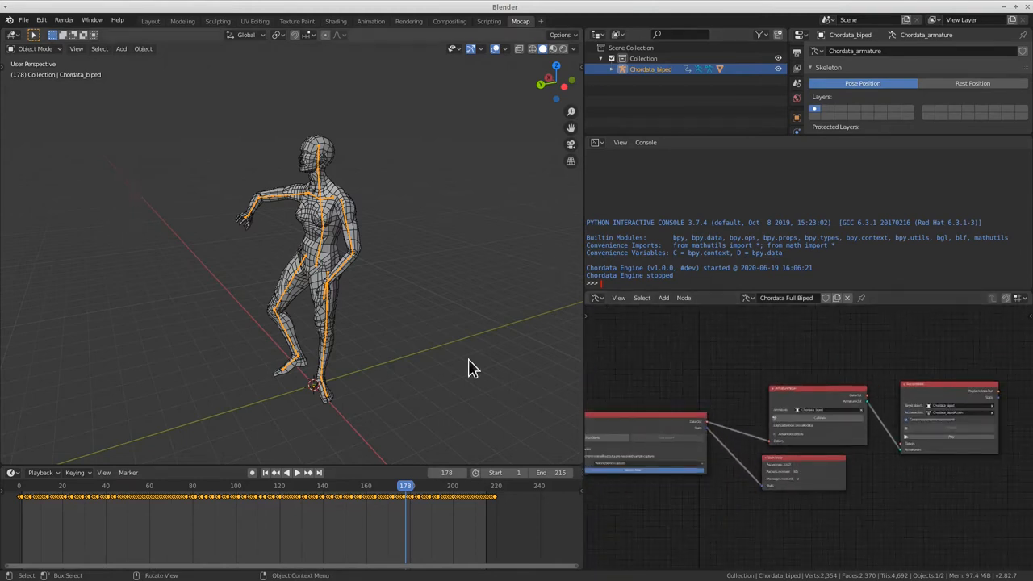
Box-select the biped mesh and rig, then start a File > Export > glTF 2.0 (.glb) export
left_click_drag(472, 367, 460, 314)
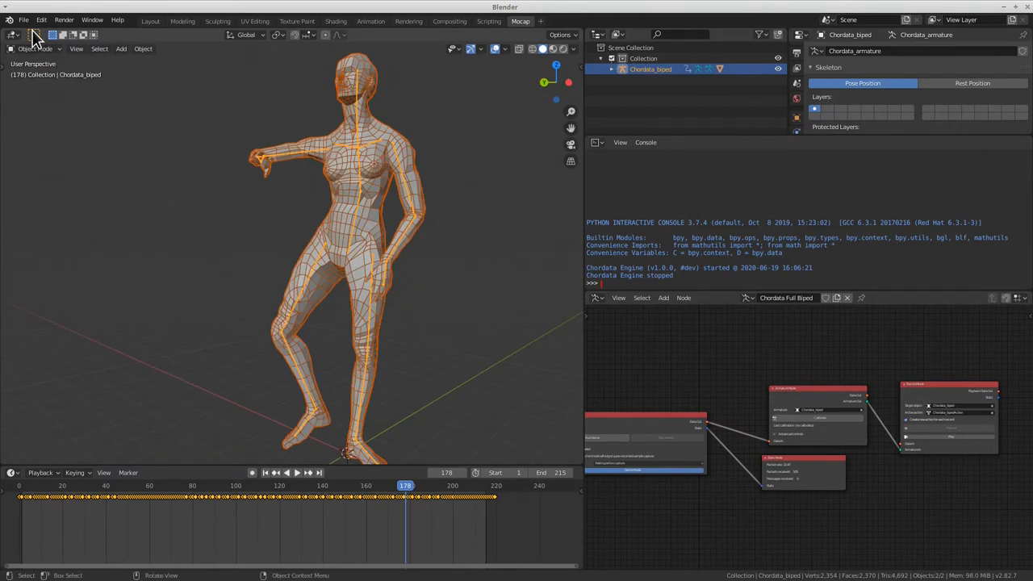
left_click(26, 19)
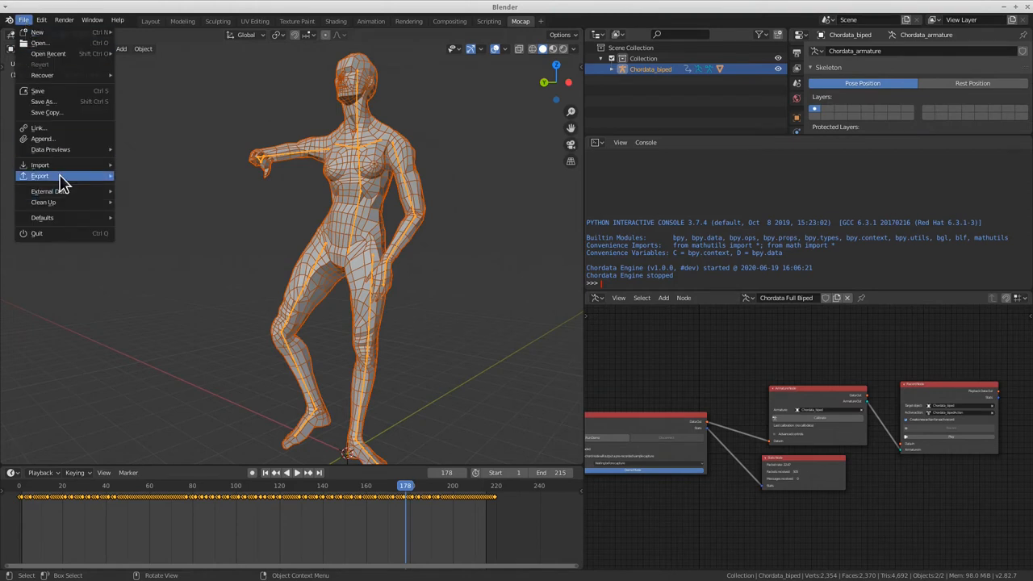
left_click(41, 176)
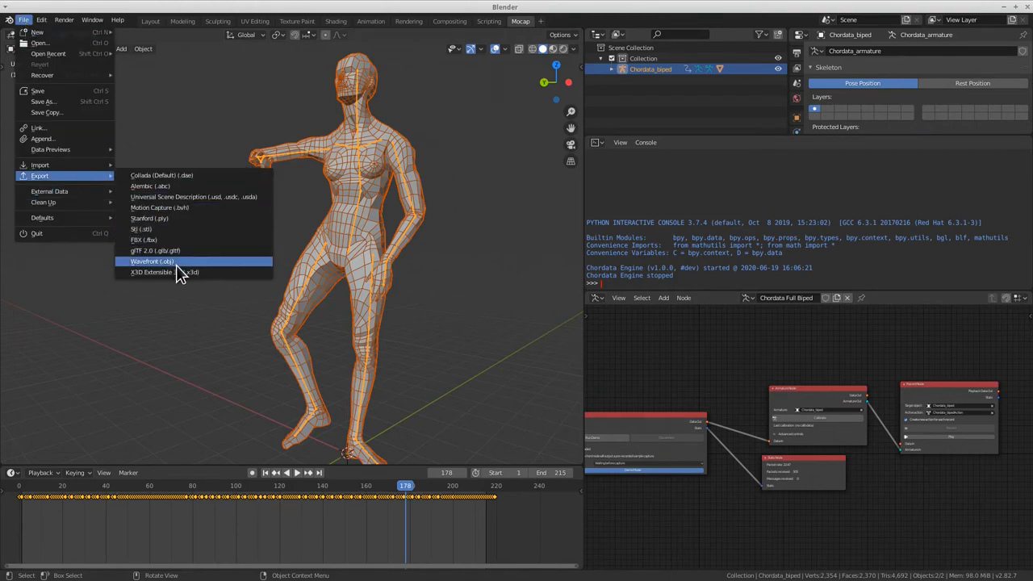
left_click(155, 251)
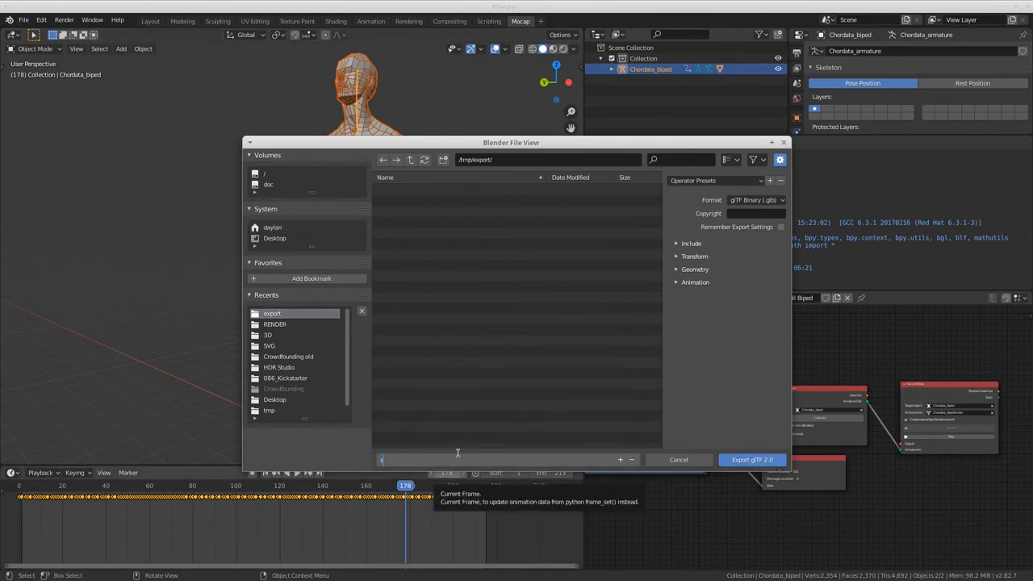
Name the export 'some capture', check the Include objects options, and export the binary glTF
type("some capture")
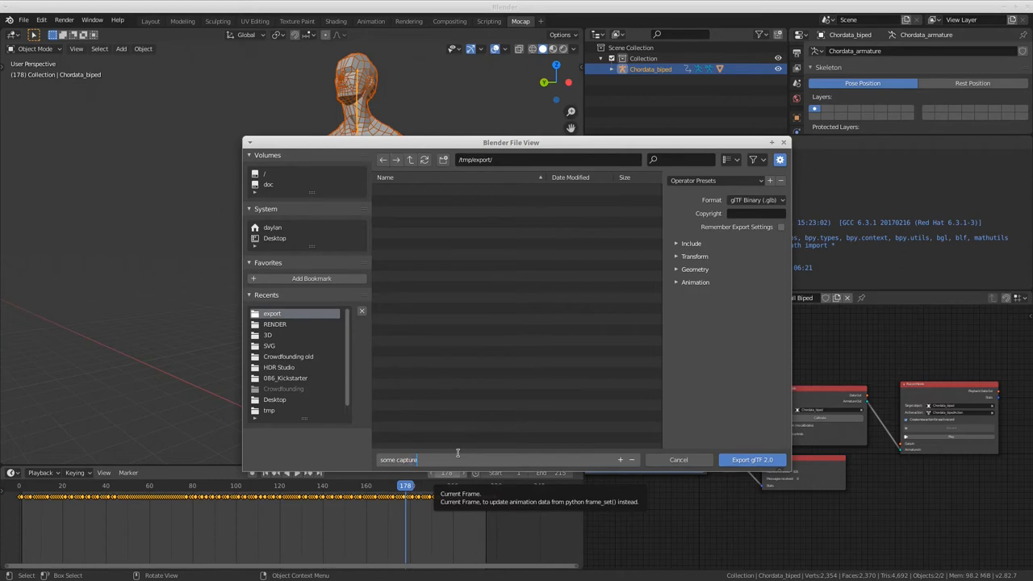
mouse_move(572, 342)
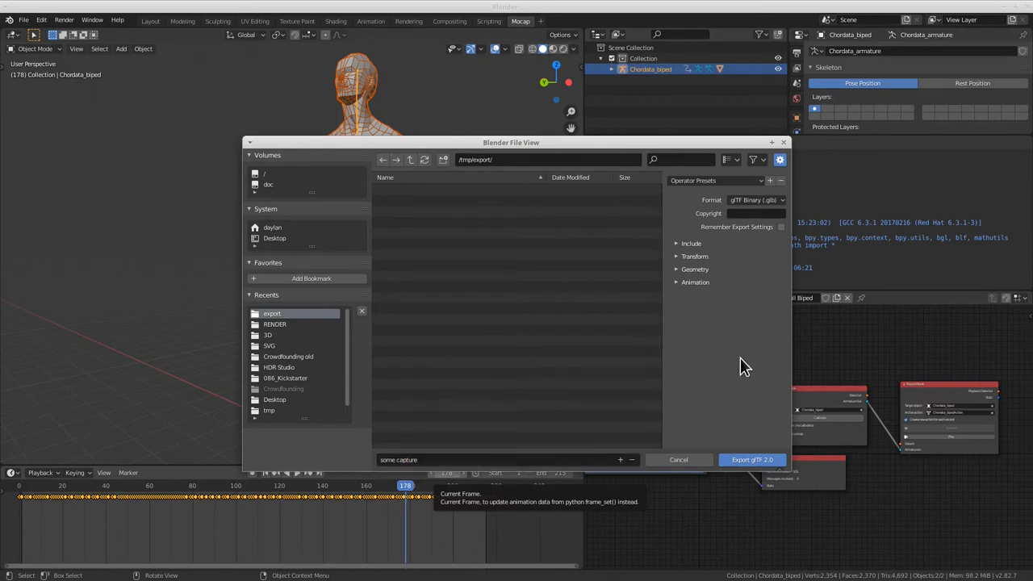
left_click(691, 243)
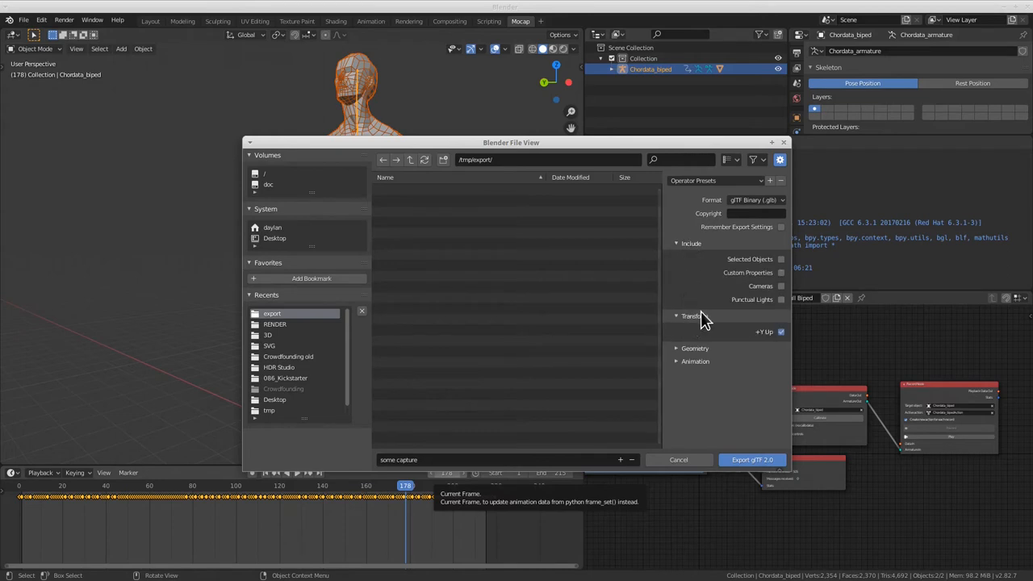
left_click(780, 259)
type("t")
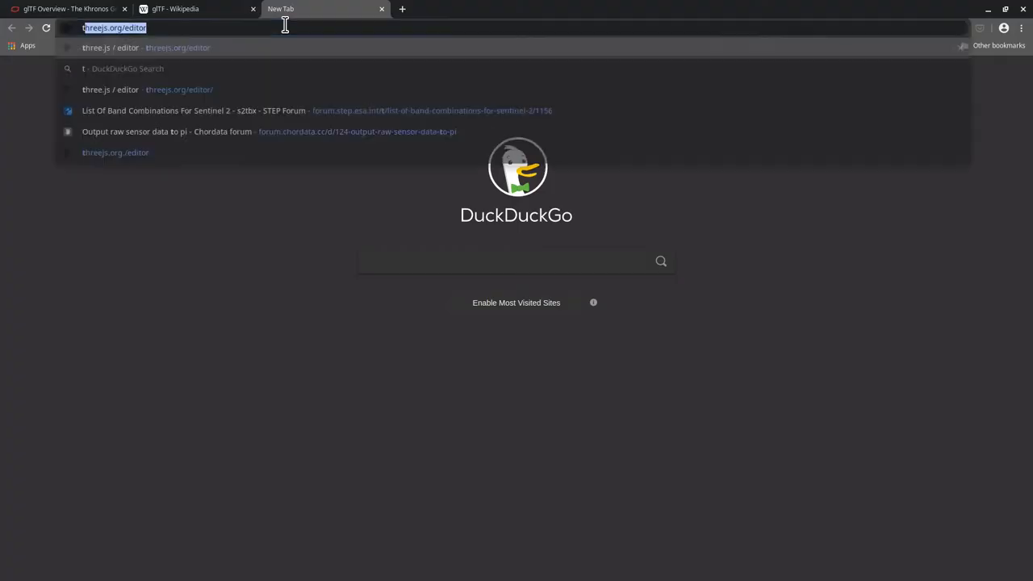
Load threejs.org/editor and start a File > Import to bring a model into the empty scene
key("Enter")
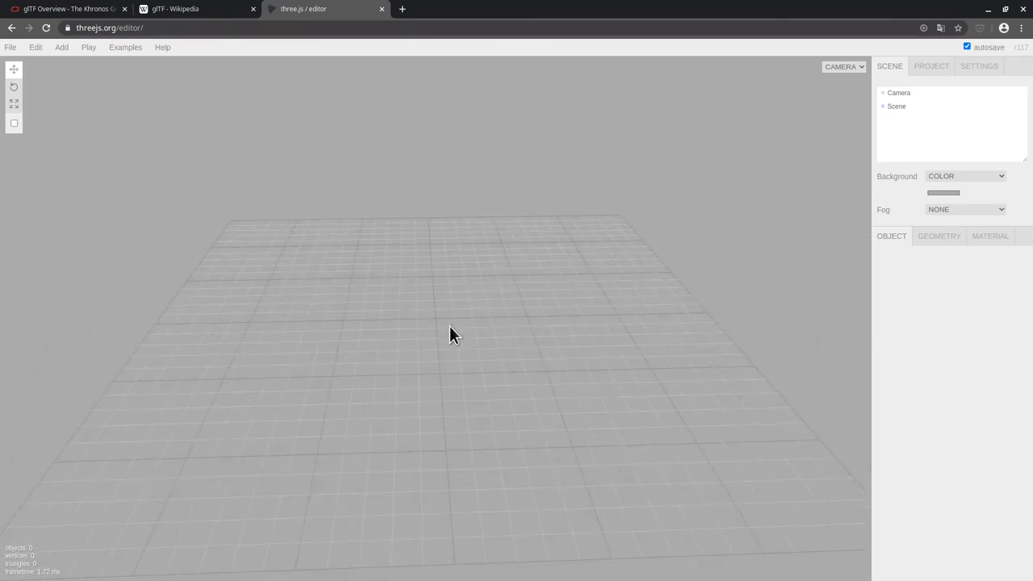
left_click(10, 47)
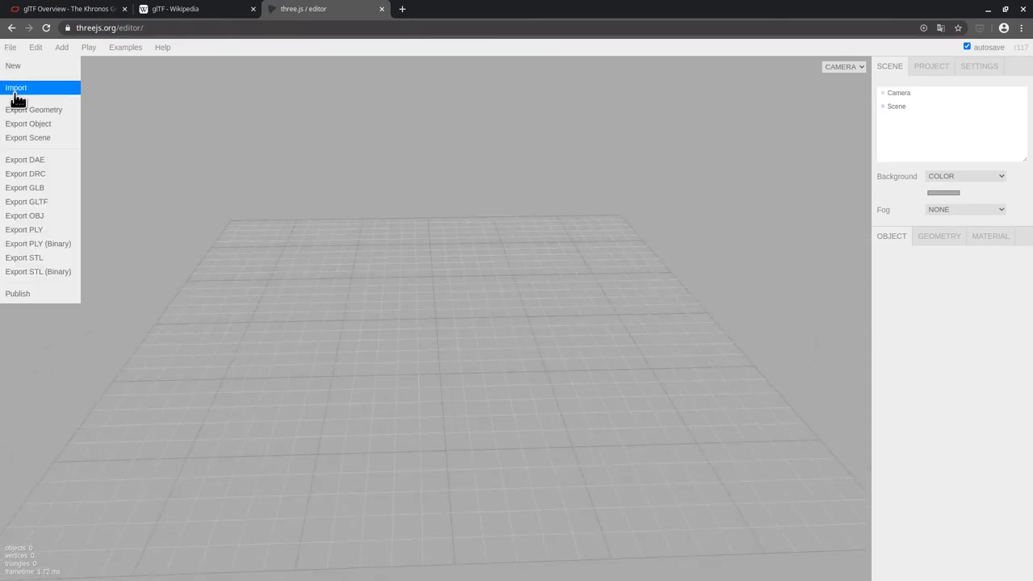
left_click(16, 87)
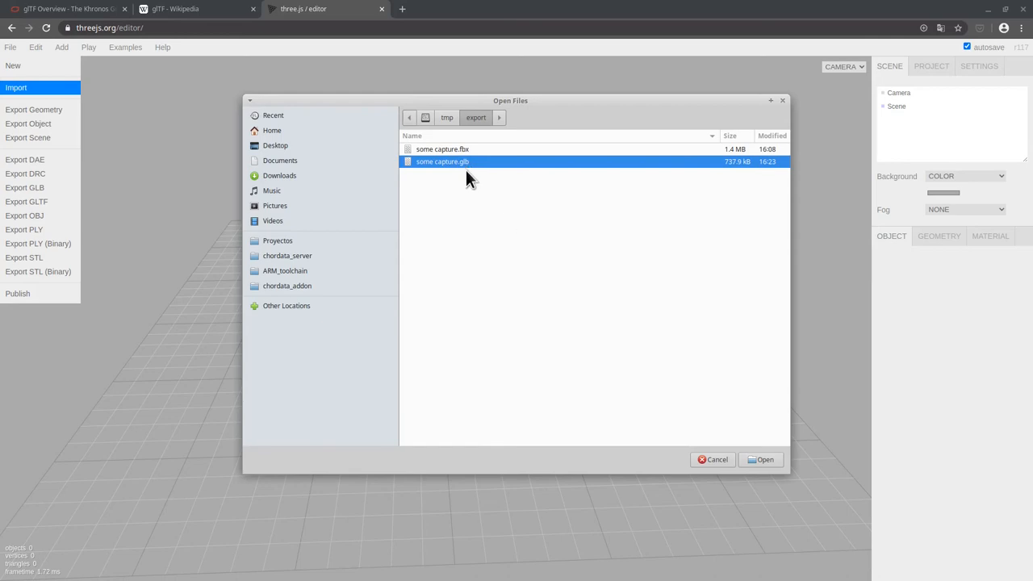
Import 'some capture.glb' so the biped and its captured animation appear in the scene
left_click(761, 459)
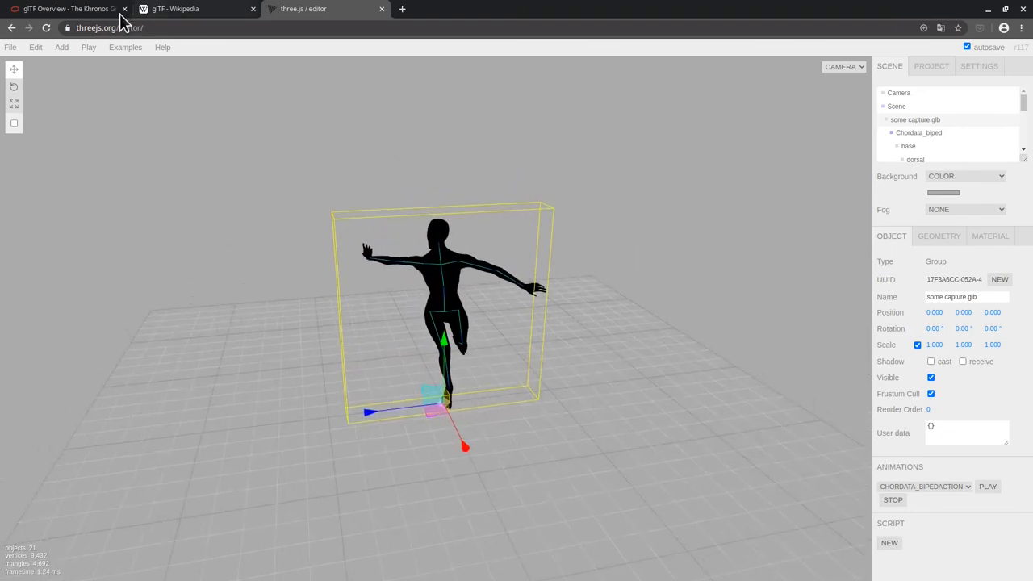
Play the imported capture animation and add a DirectionalLight to the scene
left_click(61, 47)
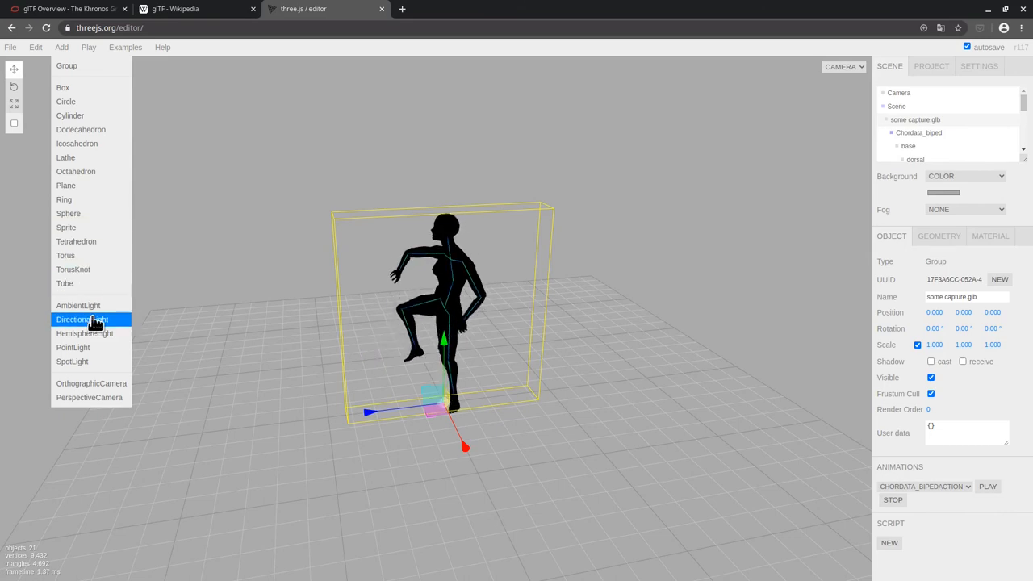
left_click(78, 319)
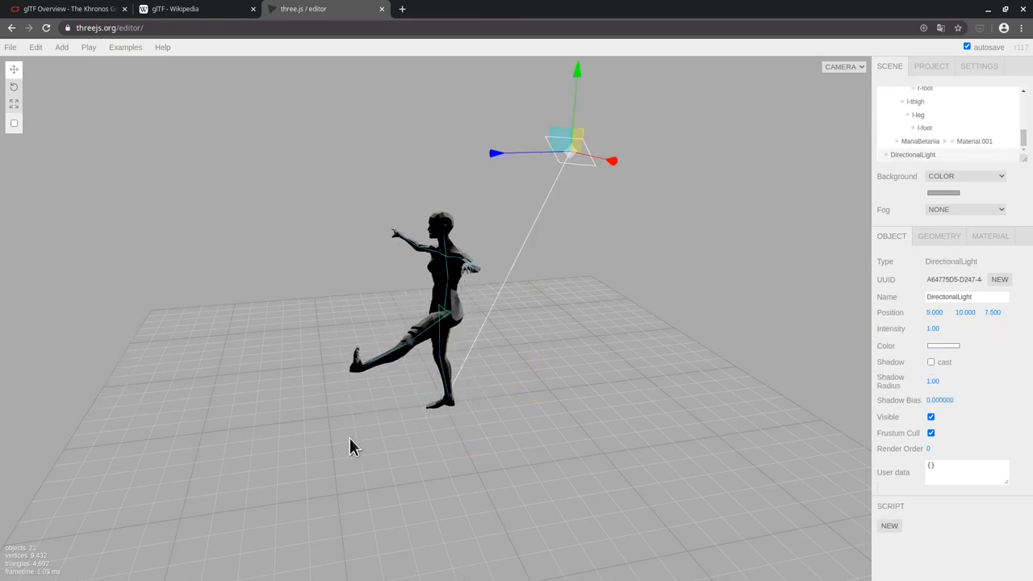